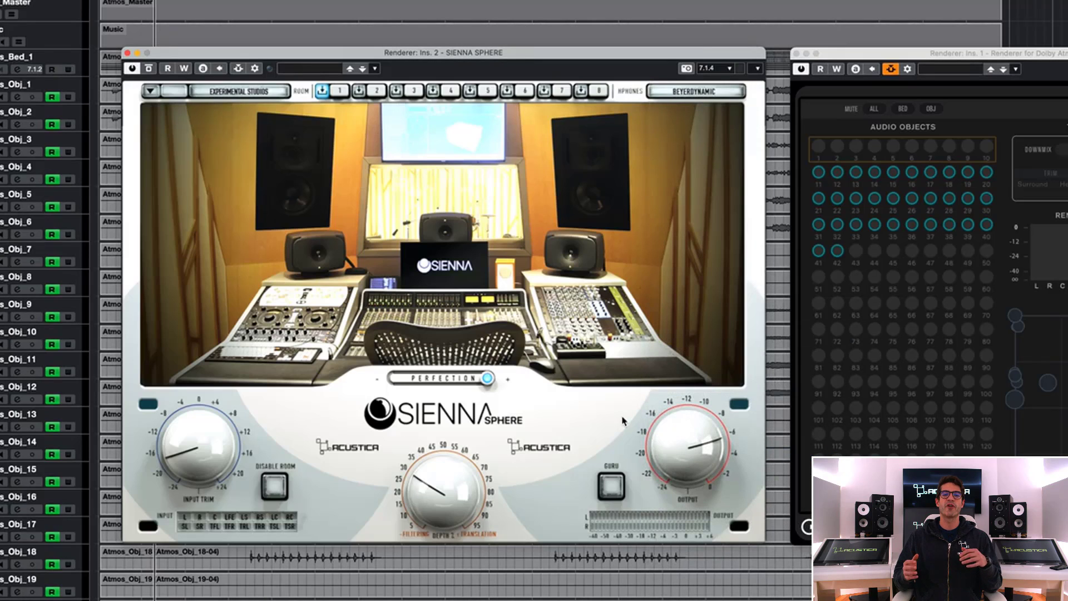
mouse_move(252, 34)
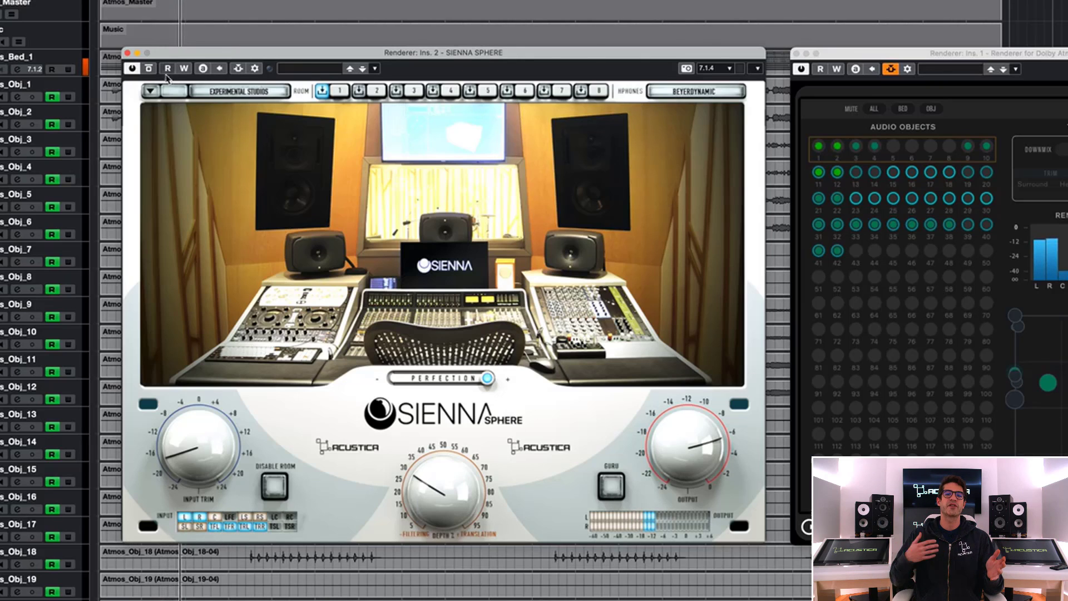
Step: Browse the speaker-format preset list, 2.0 to 9.1.6, keeping 7.1.4 active
click(150, 91)
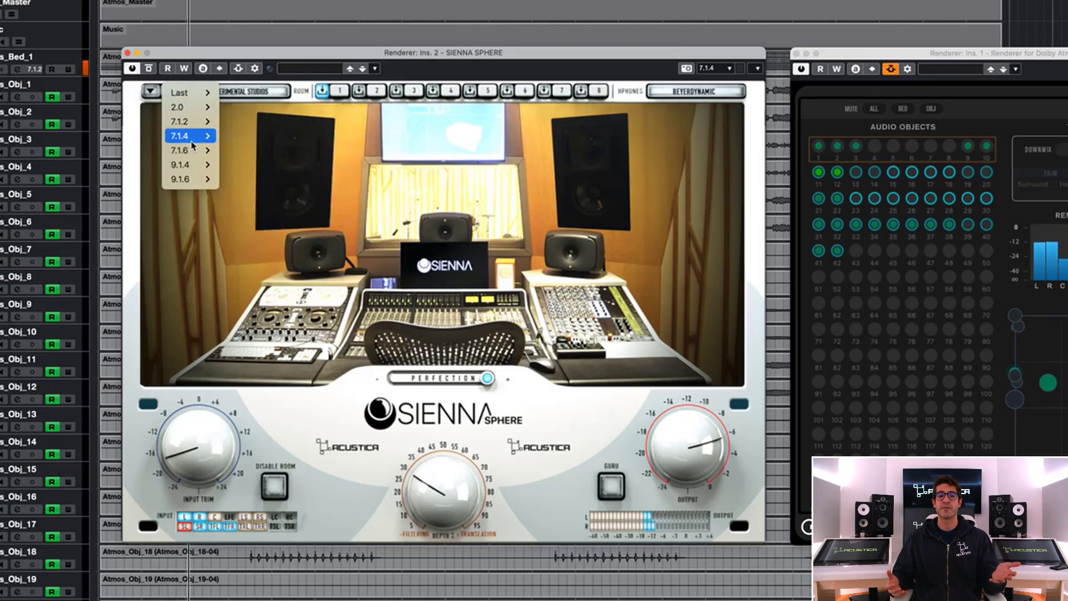
mouse_move(179, 136)
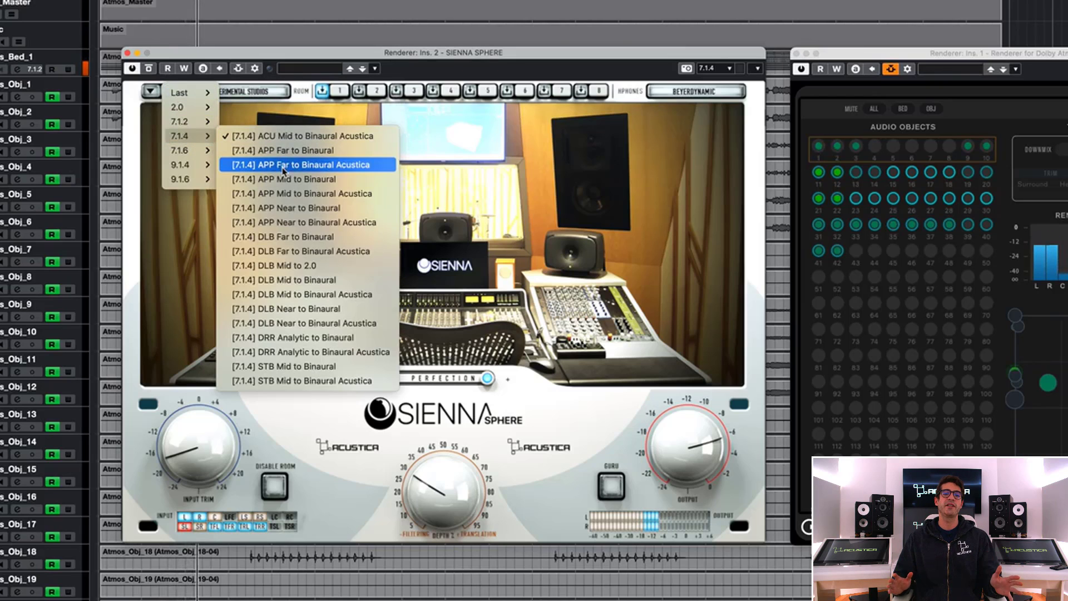
mouse_move(293, 221)
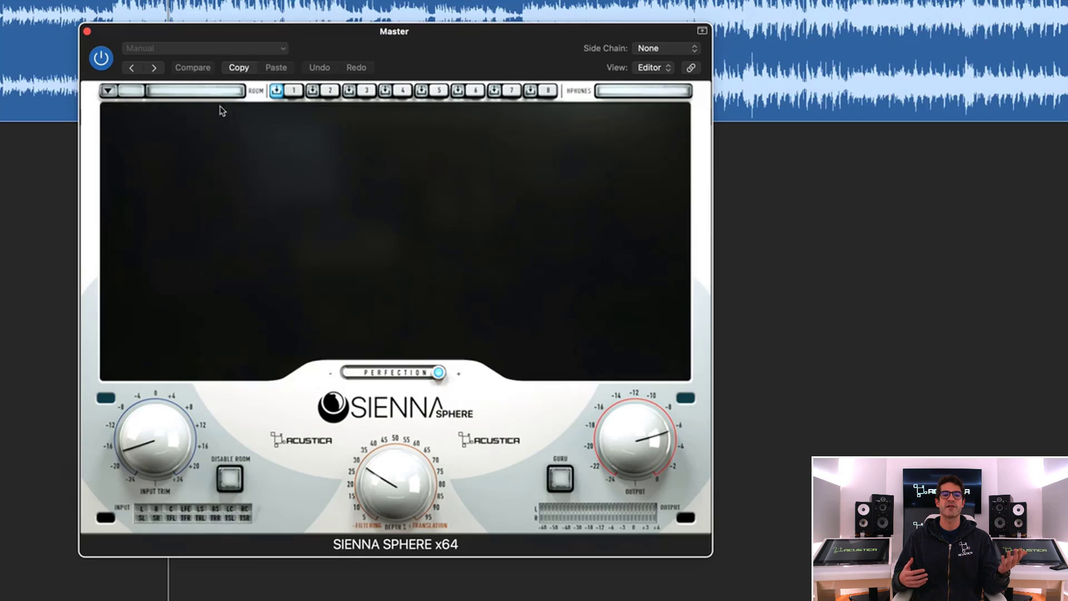
Step: Load the S00 Studio HOG SUN ATMOS (Sub) Surround SYNC preset and Audeze LCD-X headphones
click(108, 90)
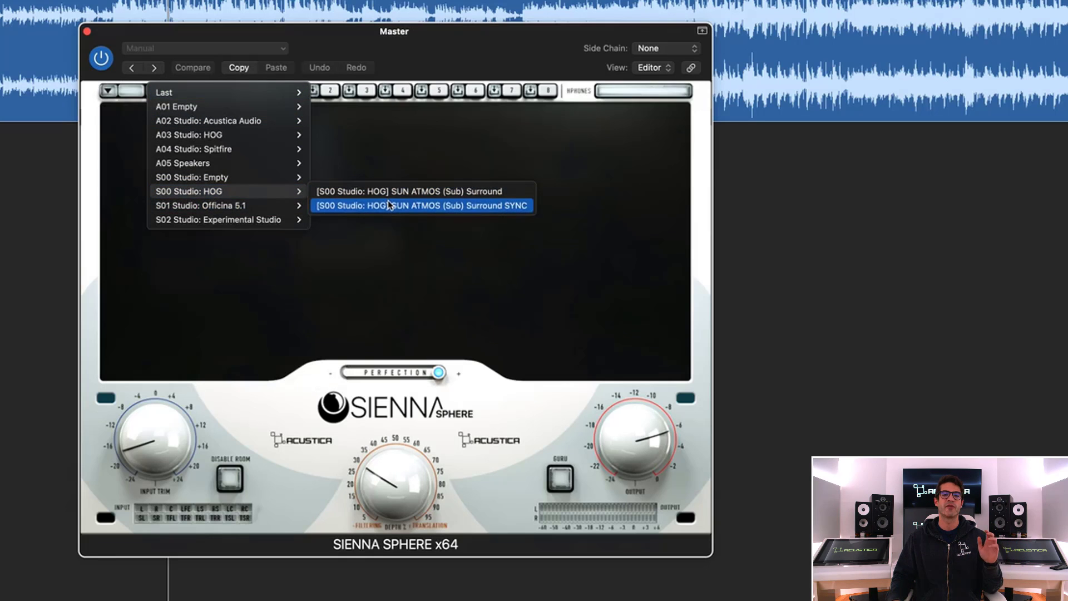
click(421, 206)
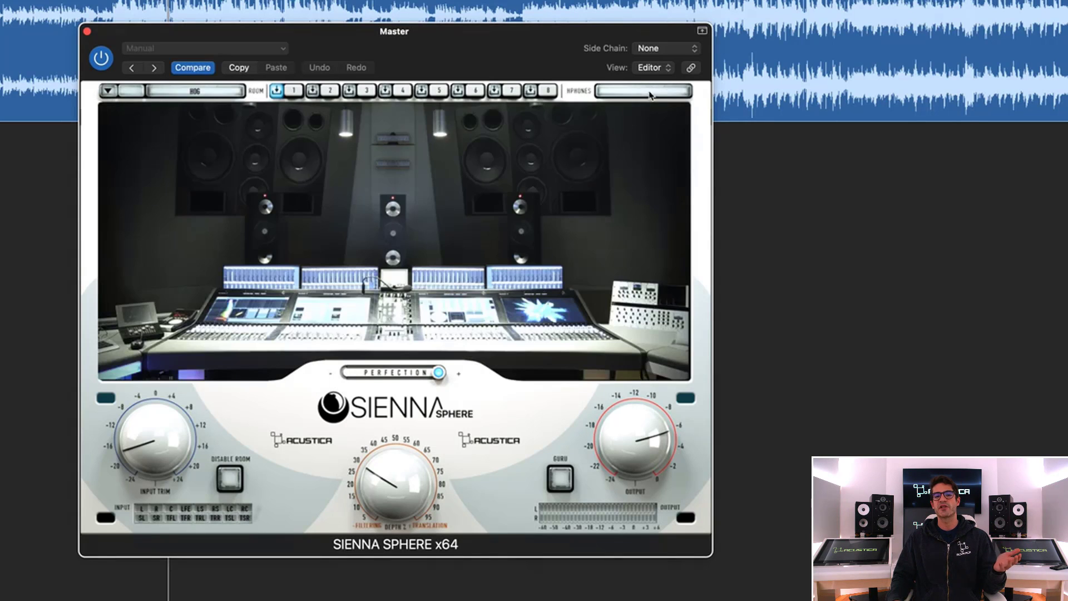
click(641, 90)
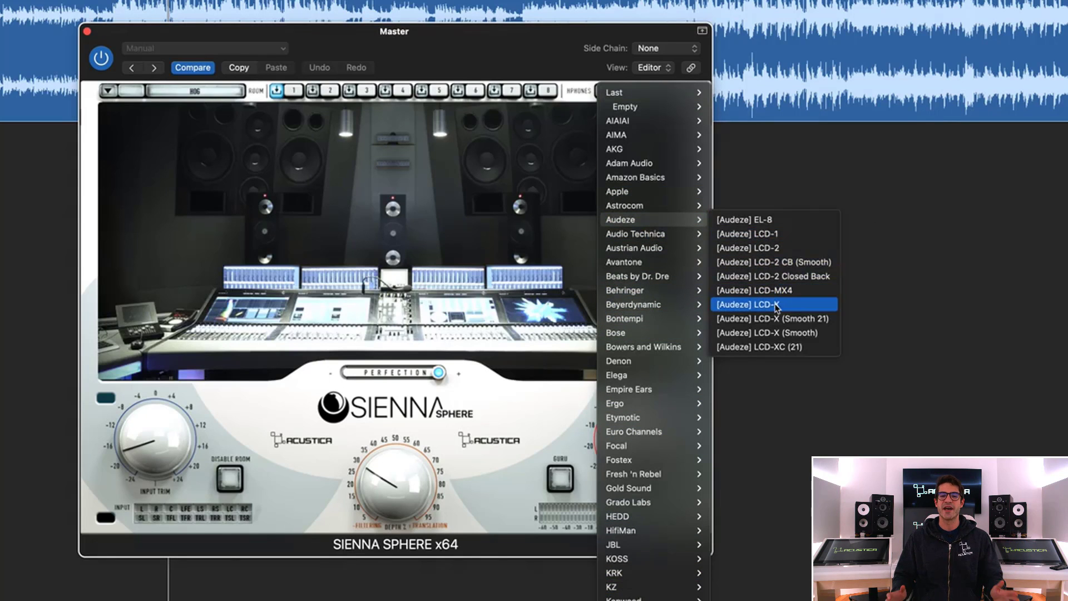
click(745, 304)
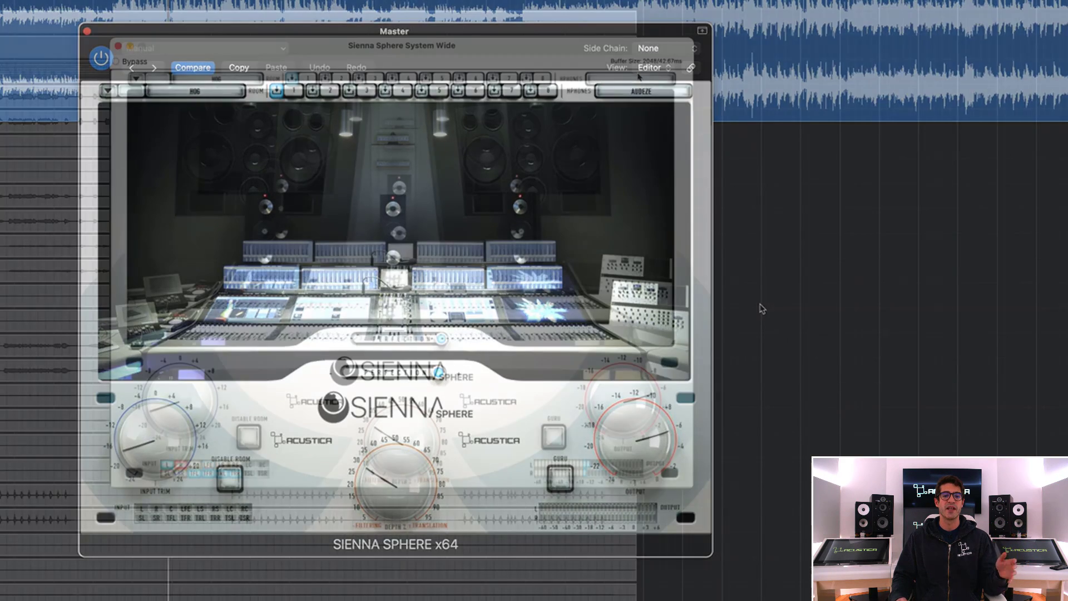
Step: Select Audeze LCD-X in the System Wide window's Headphones dropdown
click(639, 89)
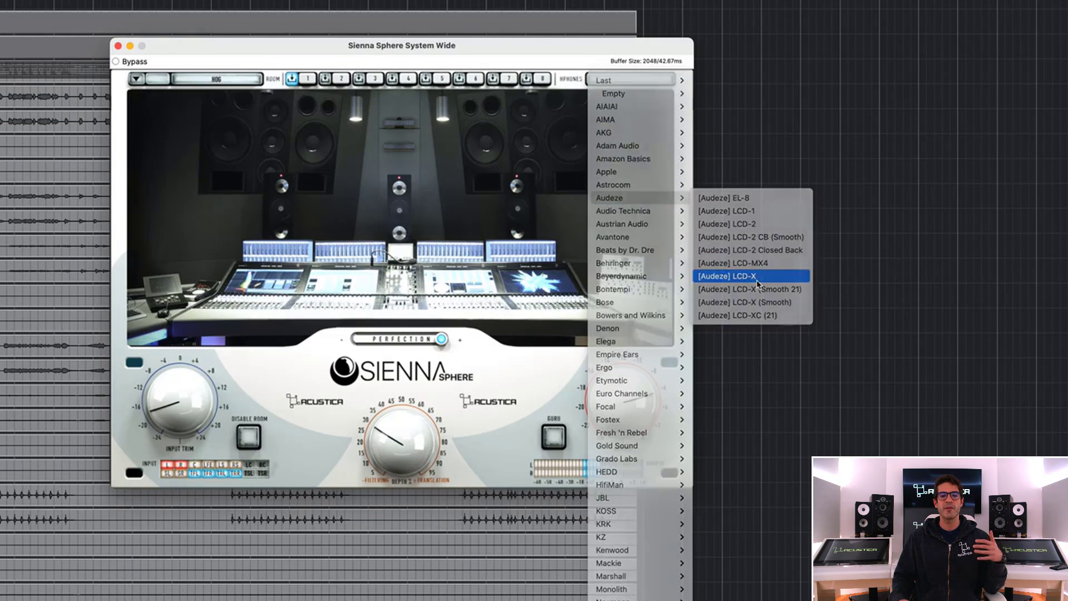
click(726, 276)
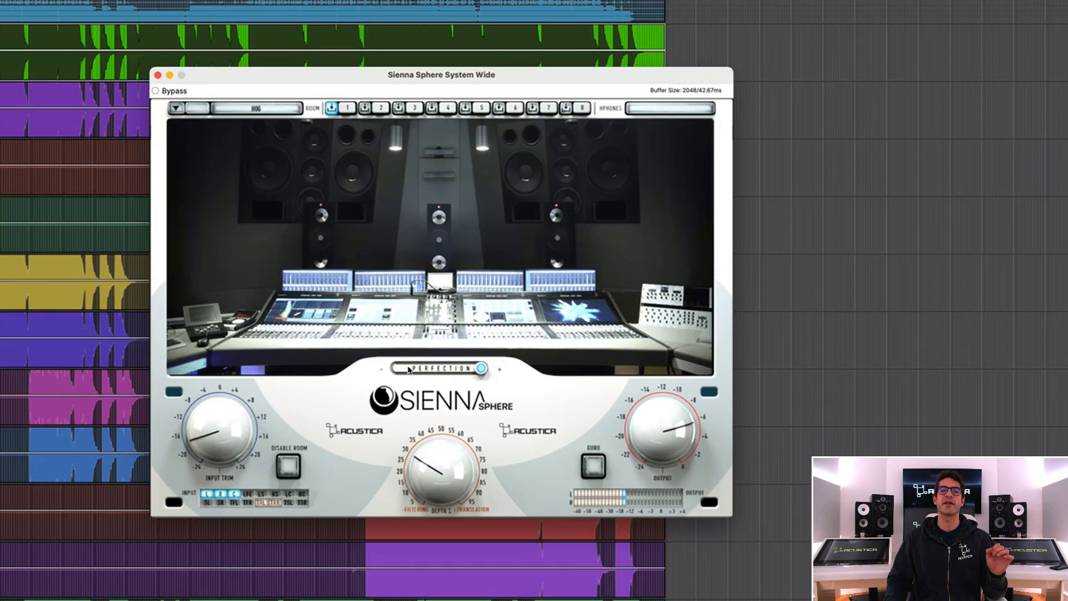
mouse_move(315, 343)
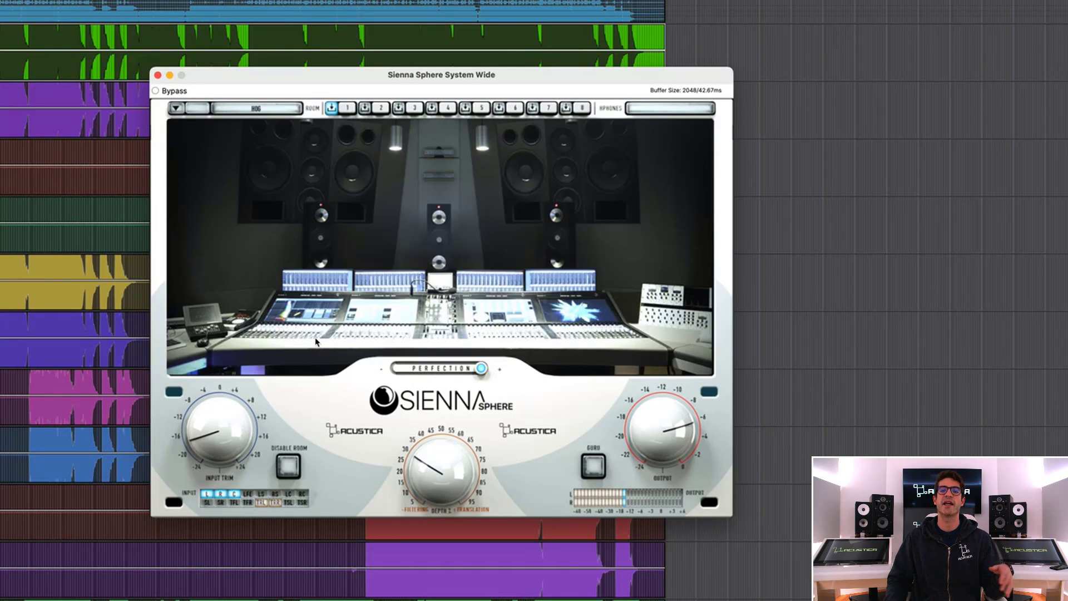